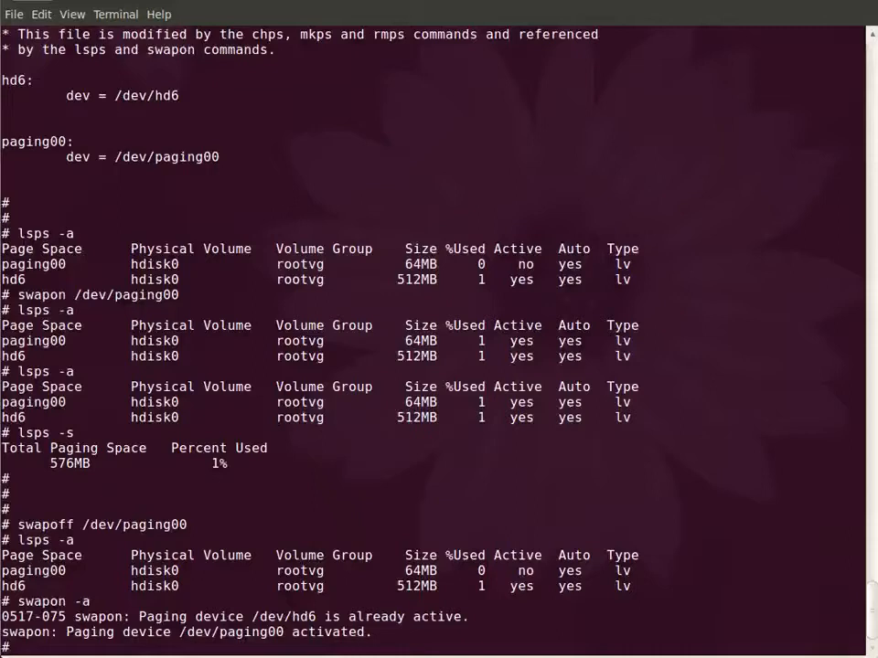
scroll(down, 3)
text(lsps -a)
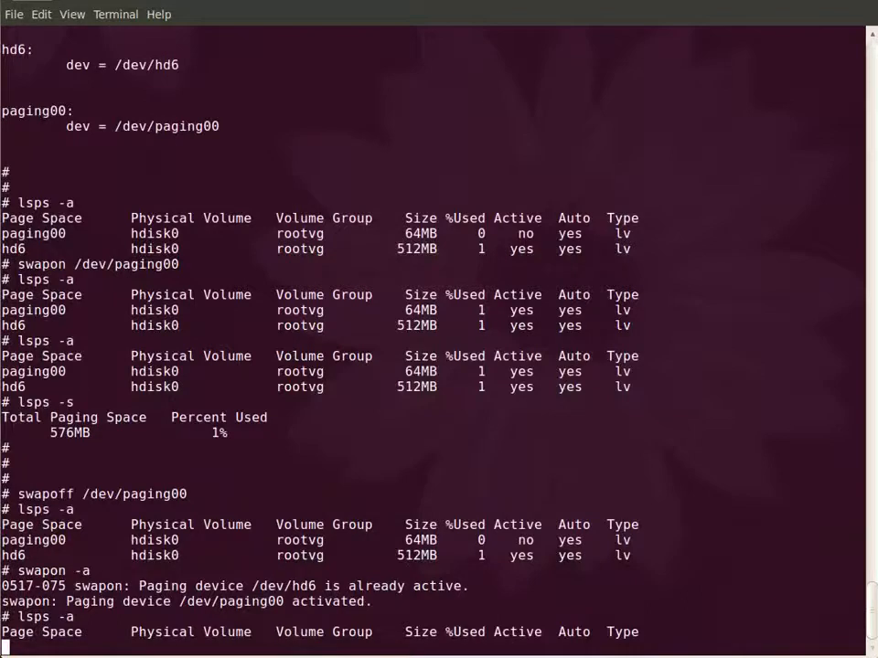
scroll(down, 3)
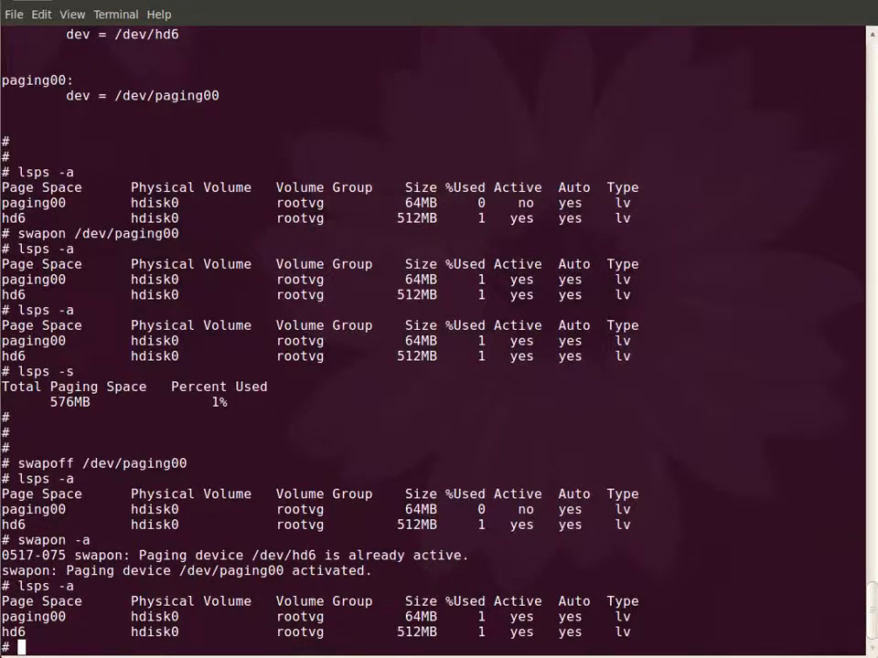
text(chps -s 2)
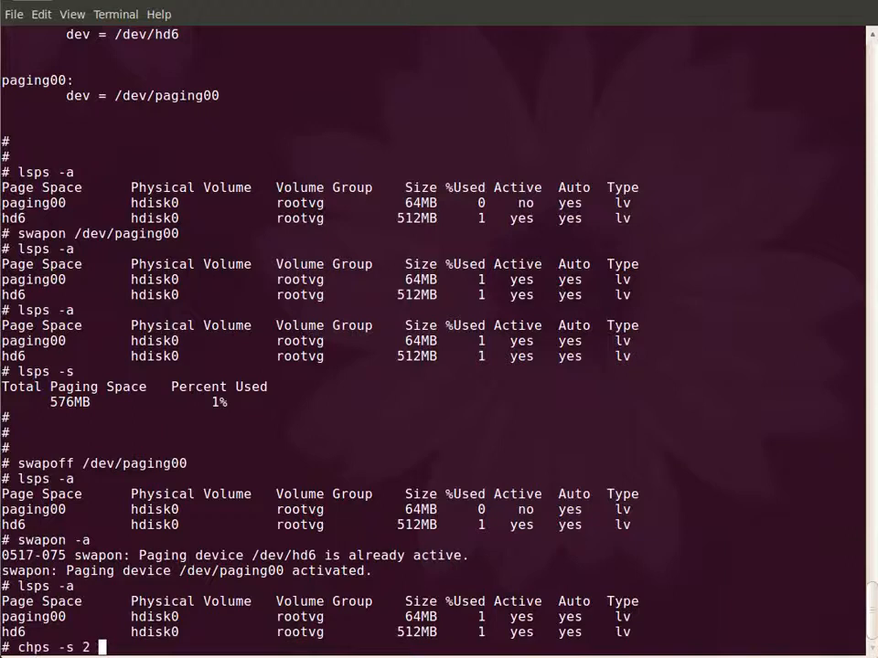
text(paging00)
text(lsps -)
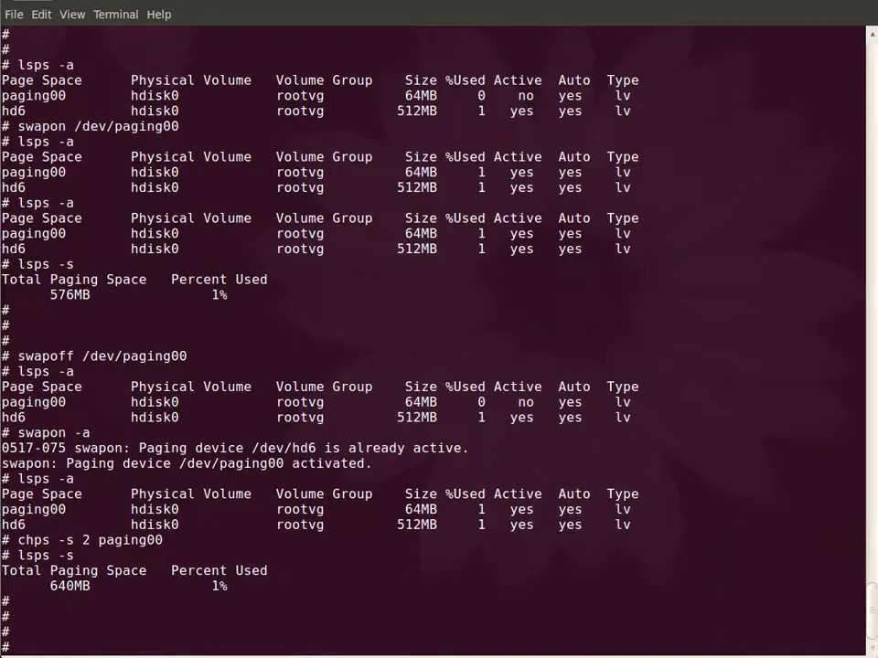
text(s -d)
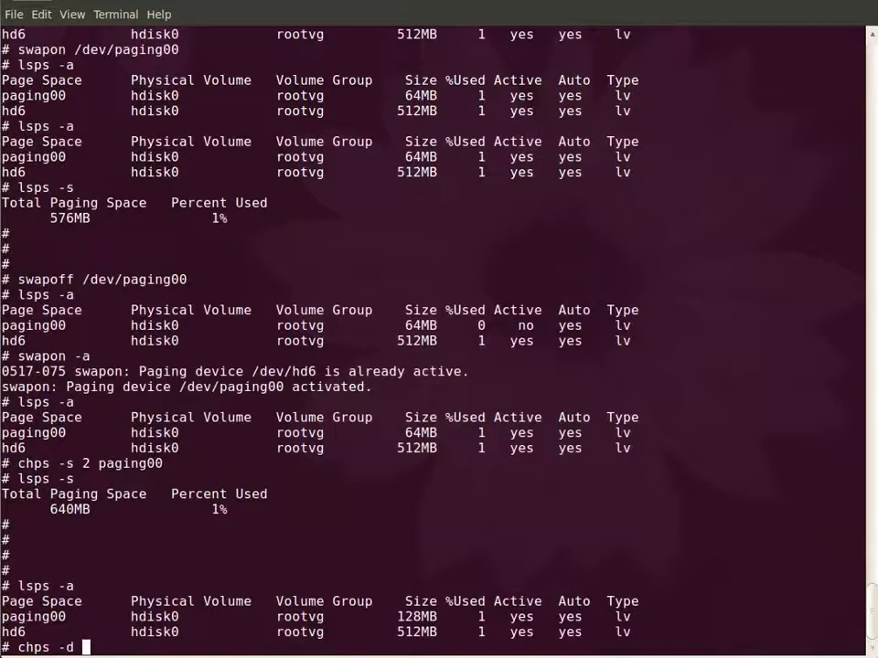
text(1 [paging00)
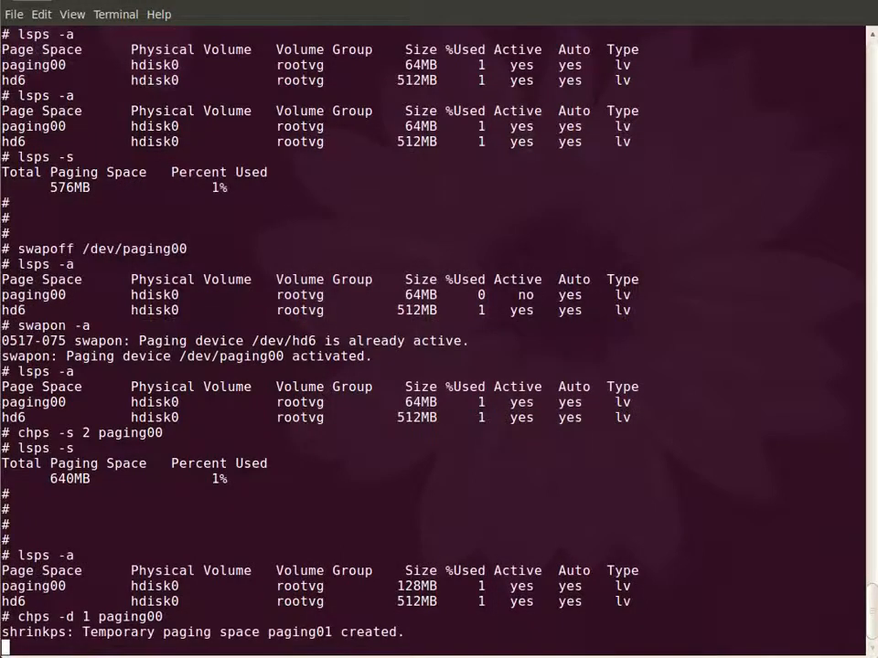
scroll(down, 3)
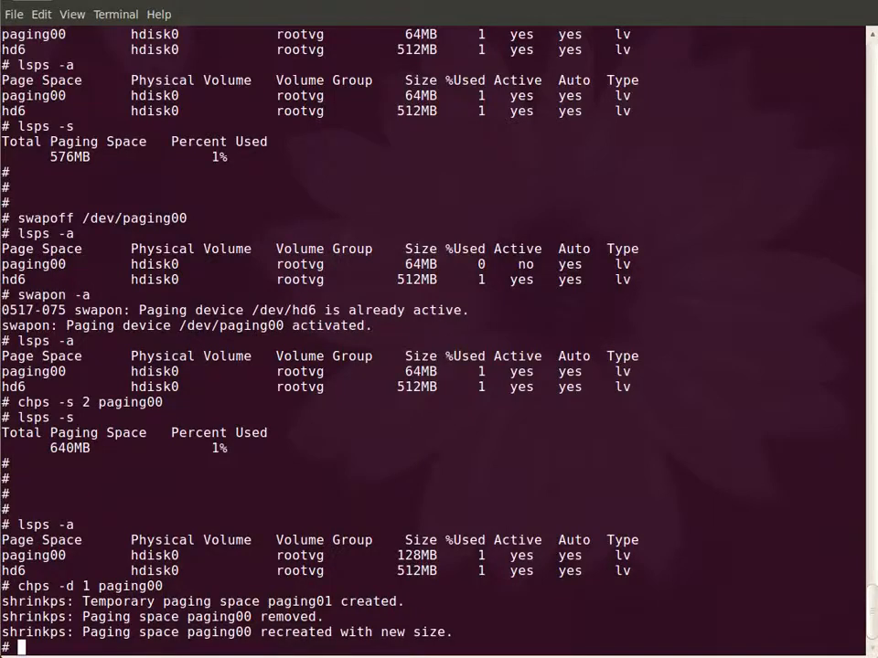
text(lsps -a)
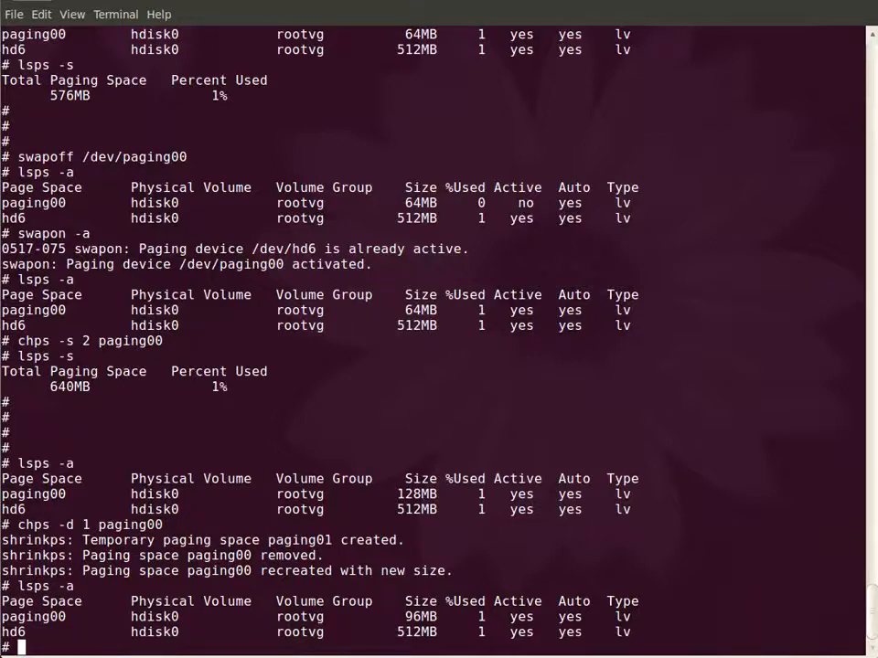
text(rmps paging00)
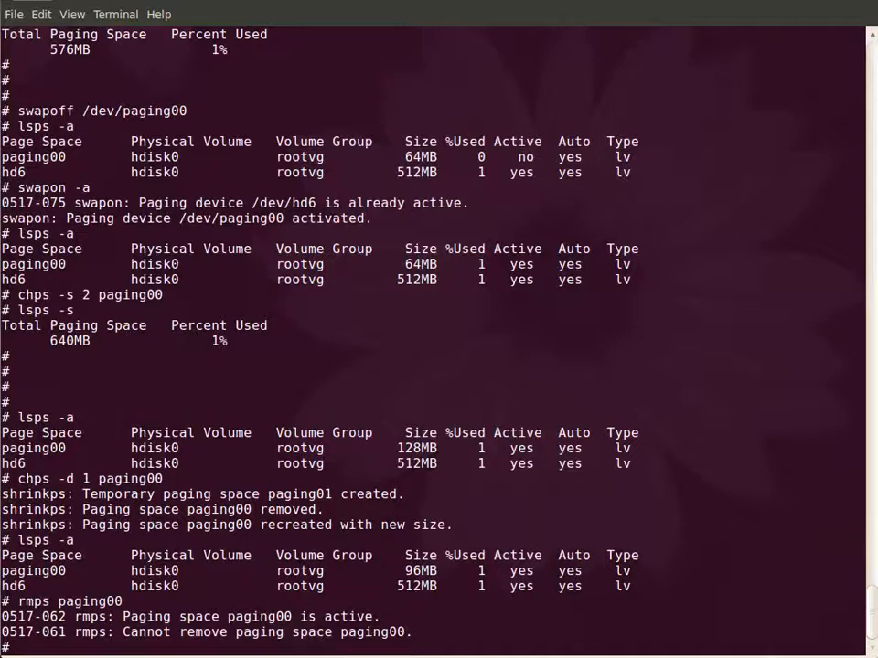
text(swapoff paging00)
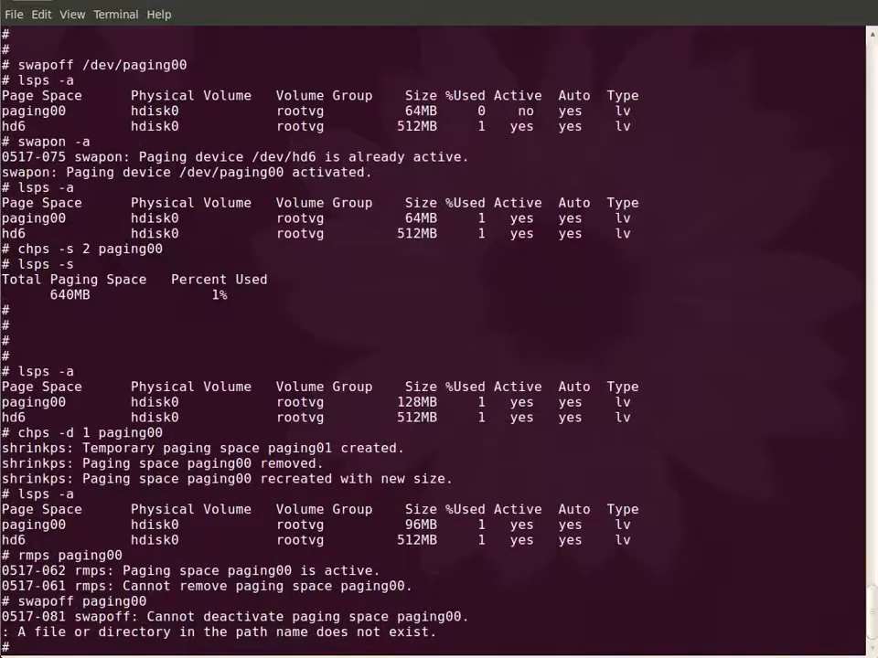
text(swapoff /dev/paging00)
text(chps -a n paging00)
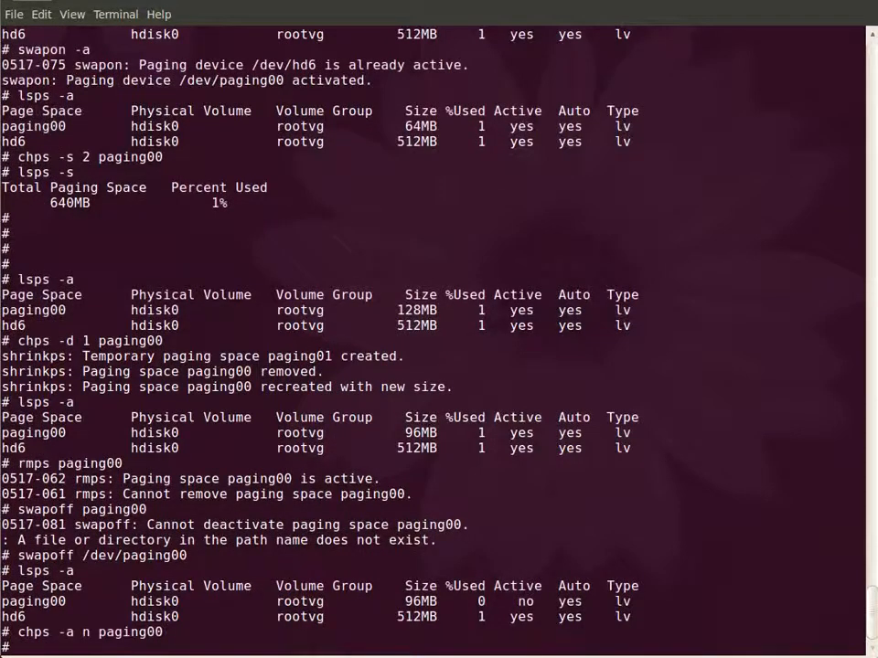
text(cat /etc/swap)
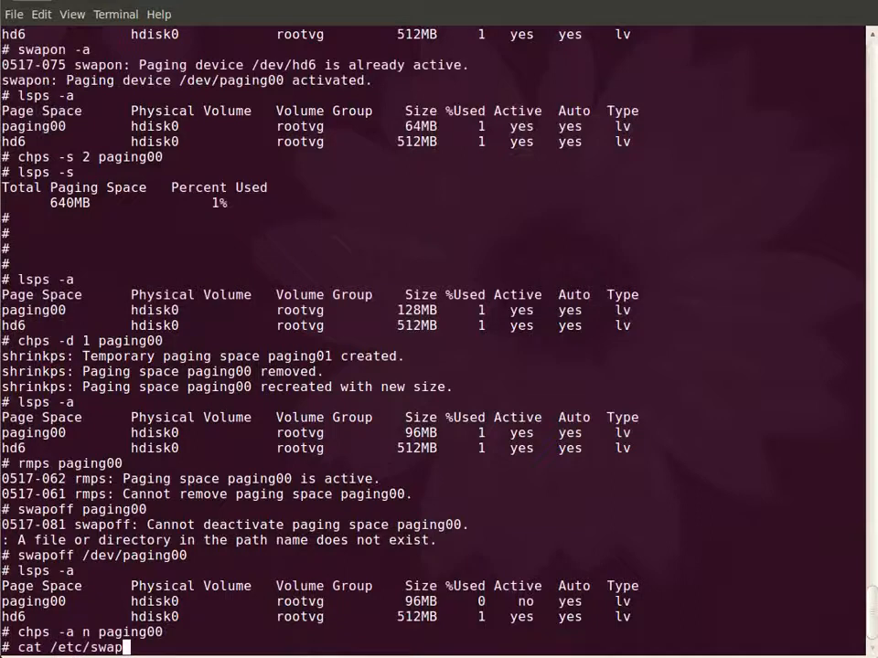